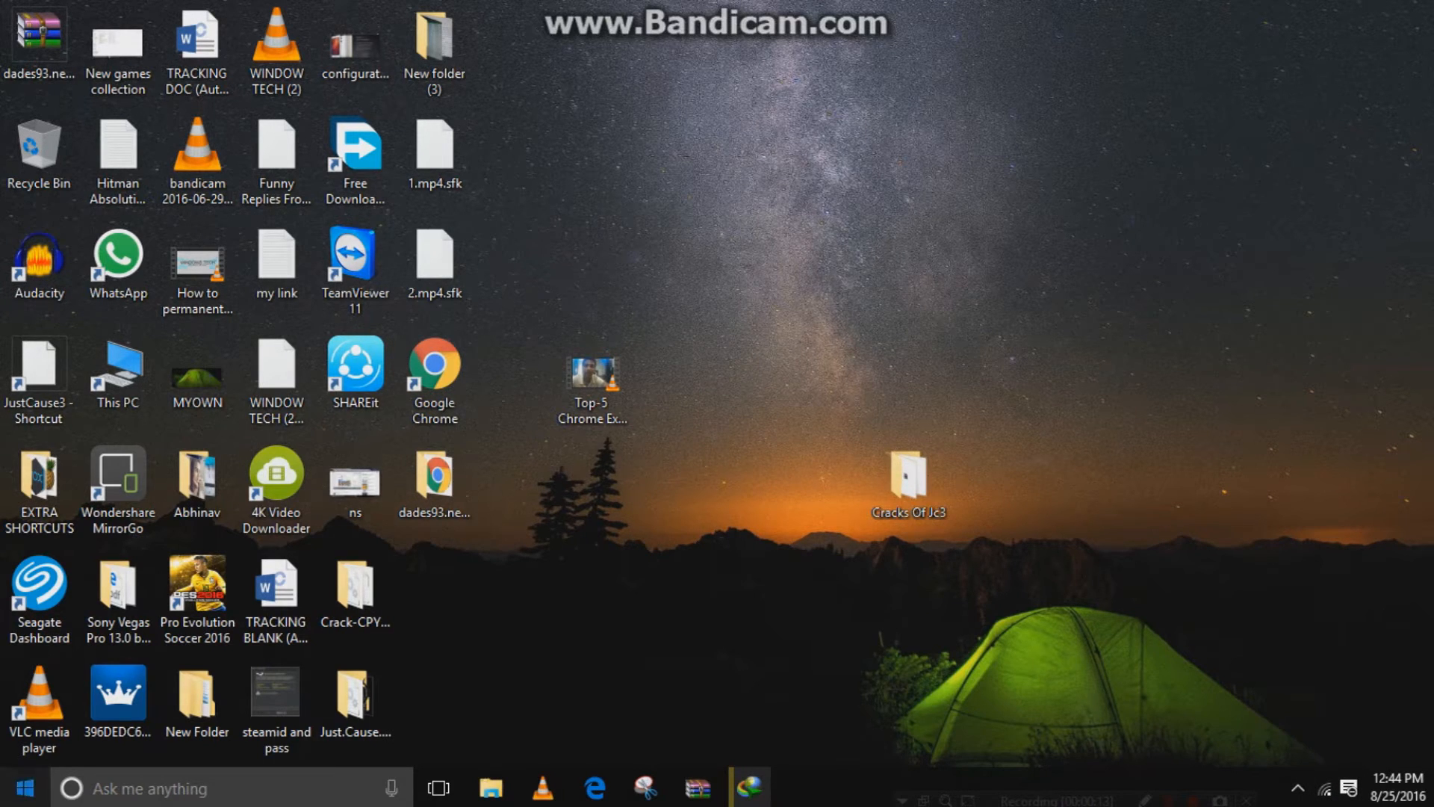
Step: Check Windows Settings under System > Notifications & actions for the missing battery icon
click(799, 787)
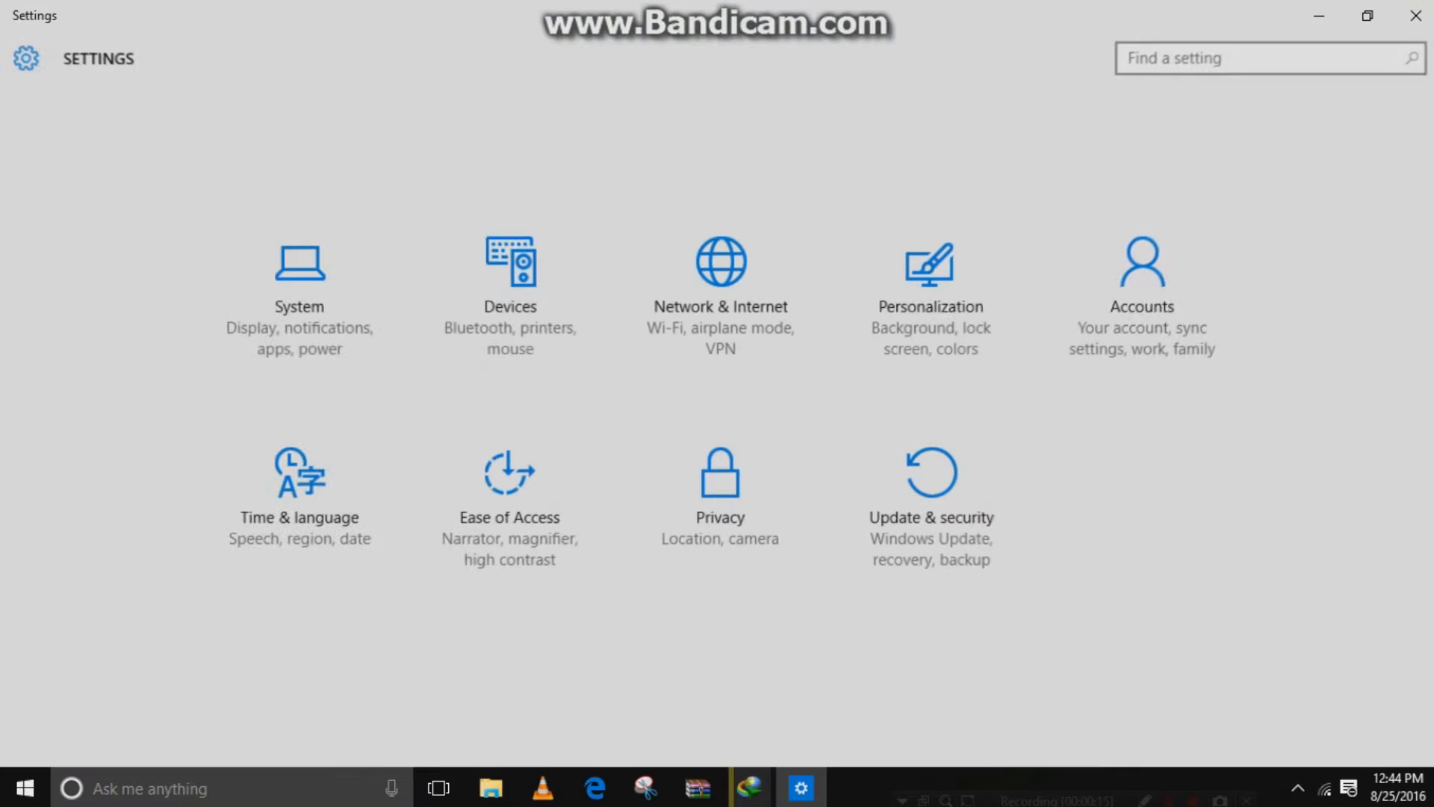
mouse_move(299, 296)
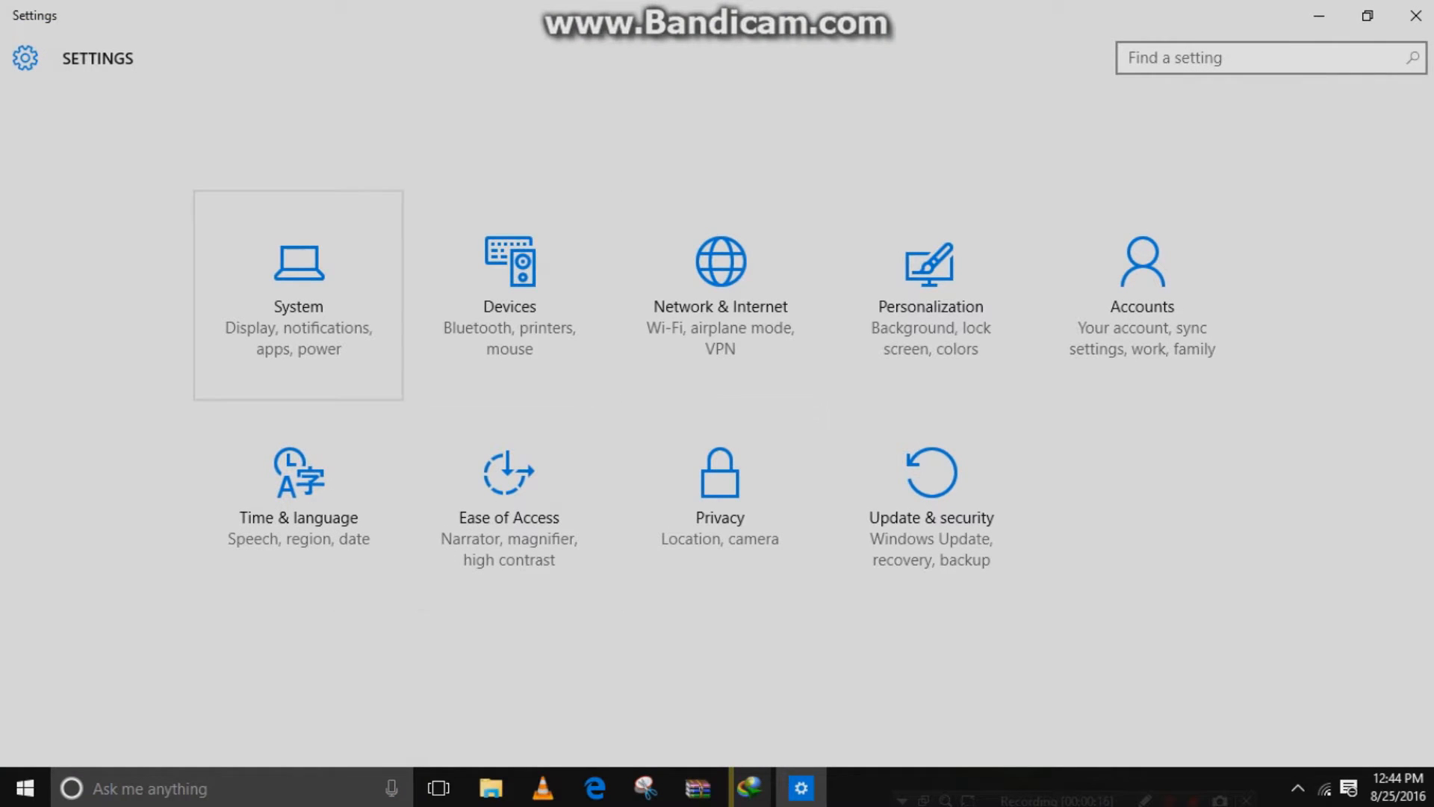
click(298, 275)
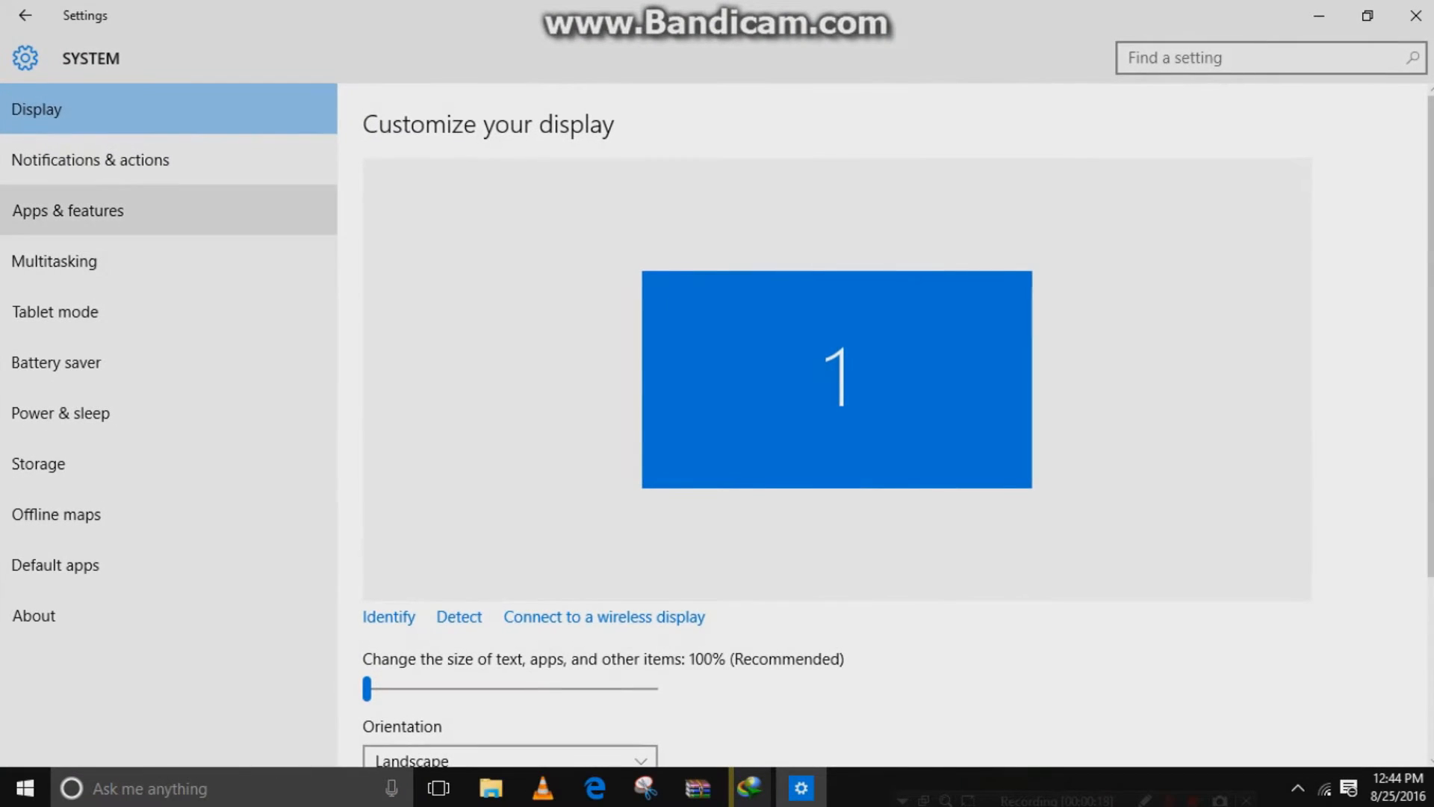
click(90, 160)
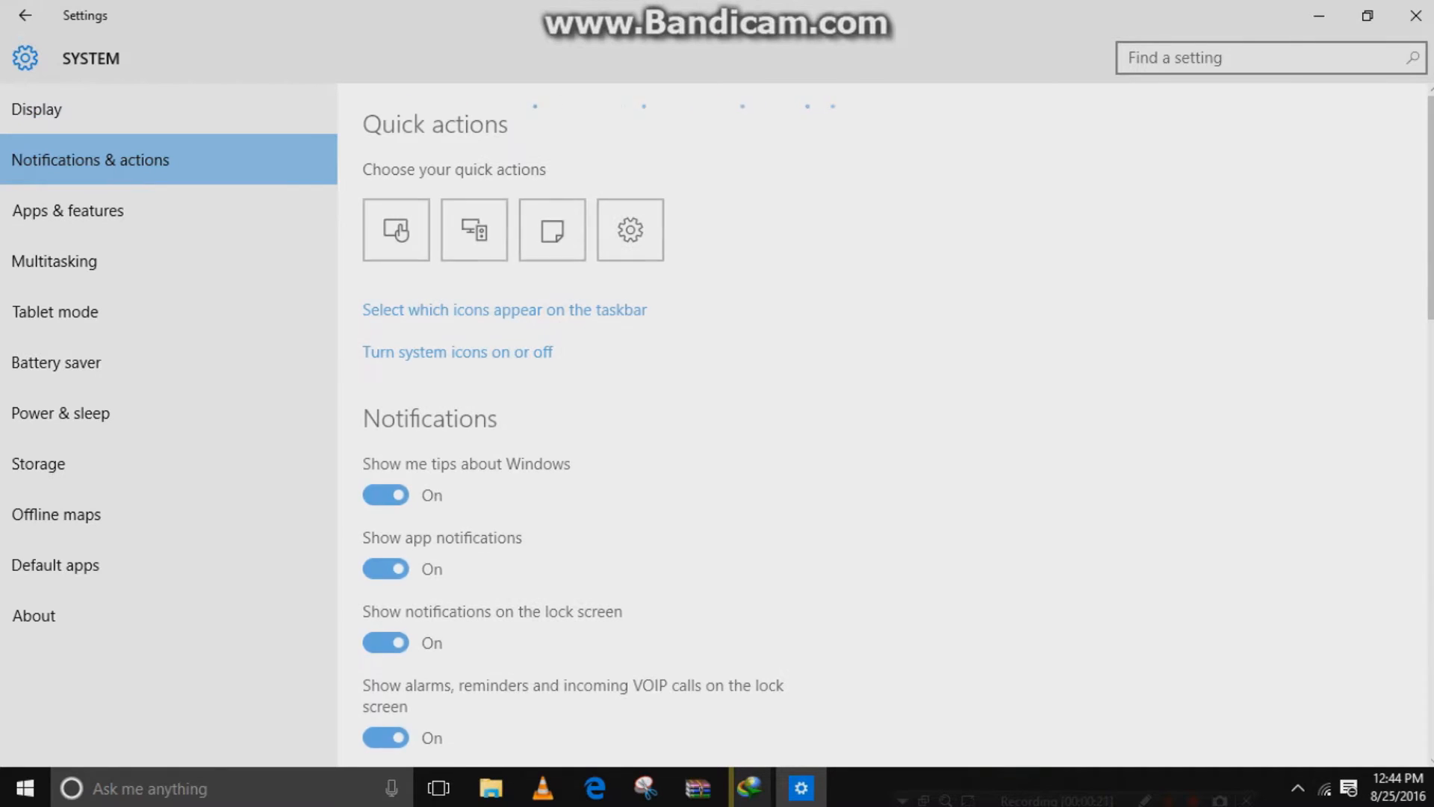
click(457, 352)
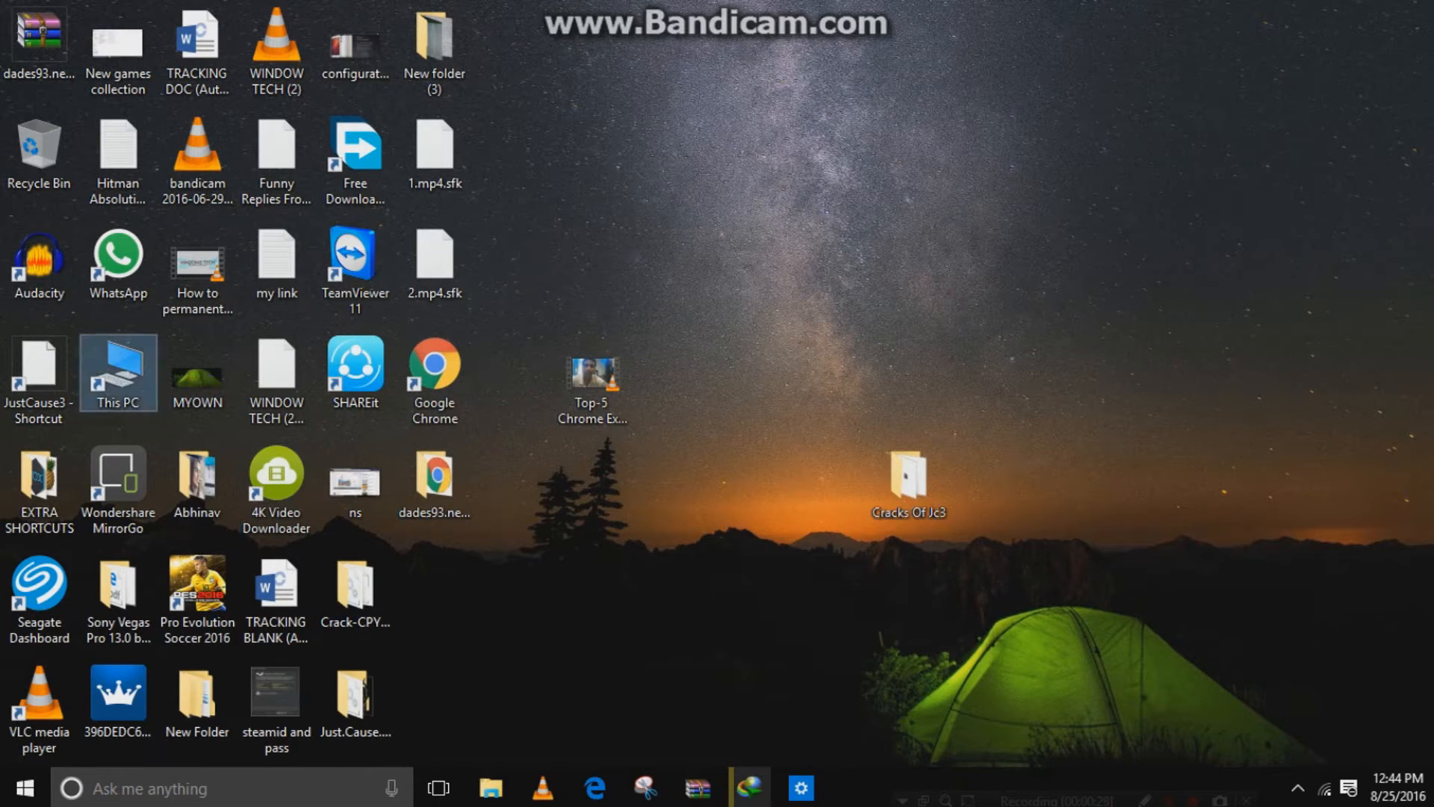
Step: Bring up Manage from This PC to launch Computer Management
right_click(118, 372)
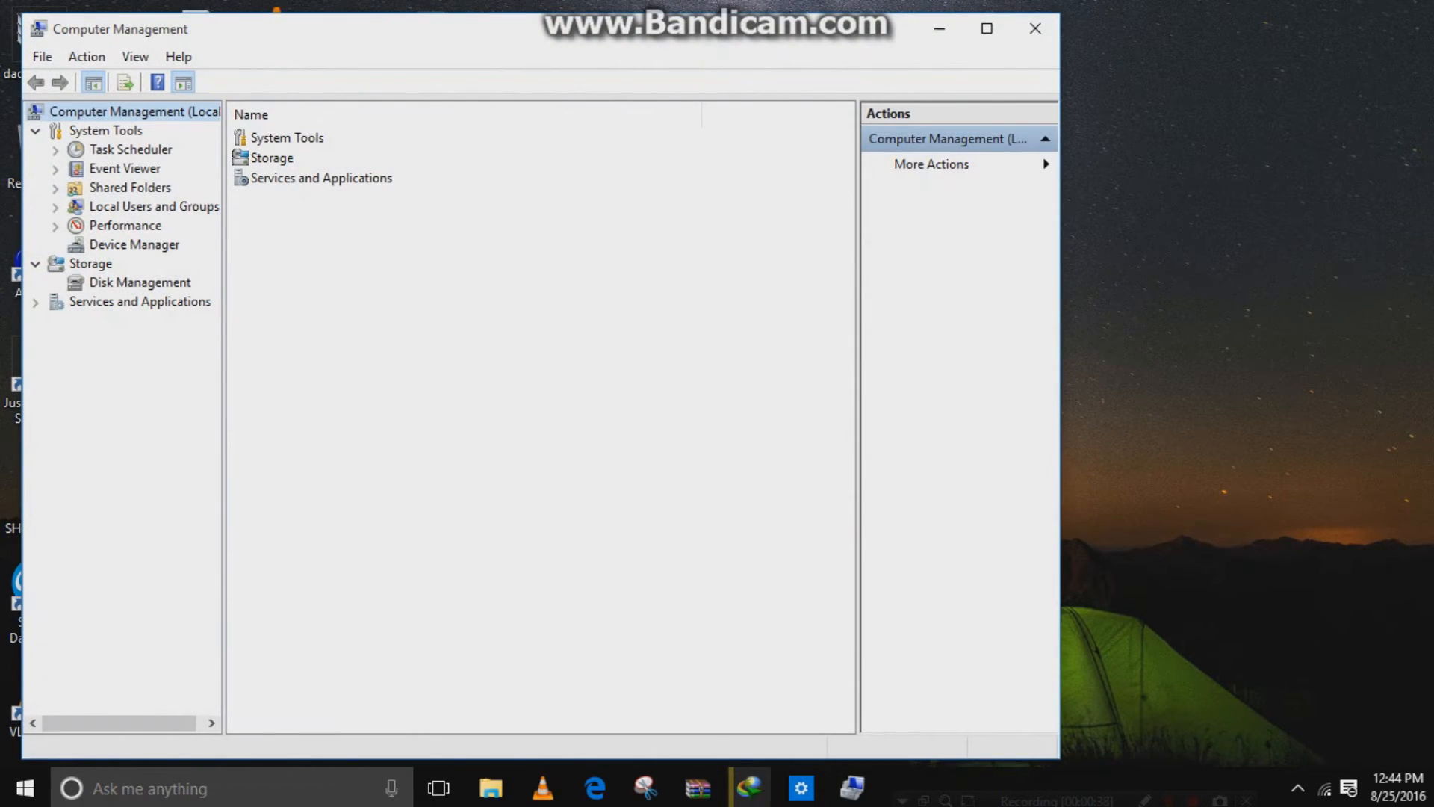
Step: In Device Manager, expand Batteries and disable the Microsoft ACPI-Compliant Control Method Battery
click(134, 244)
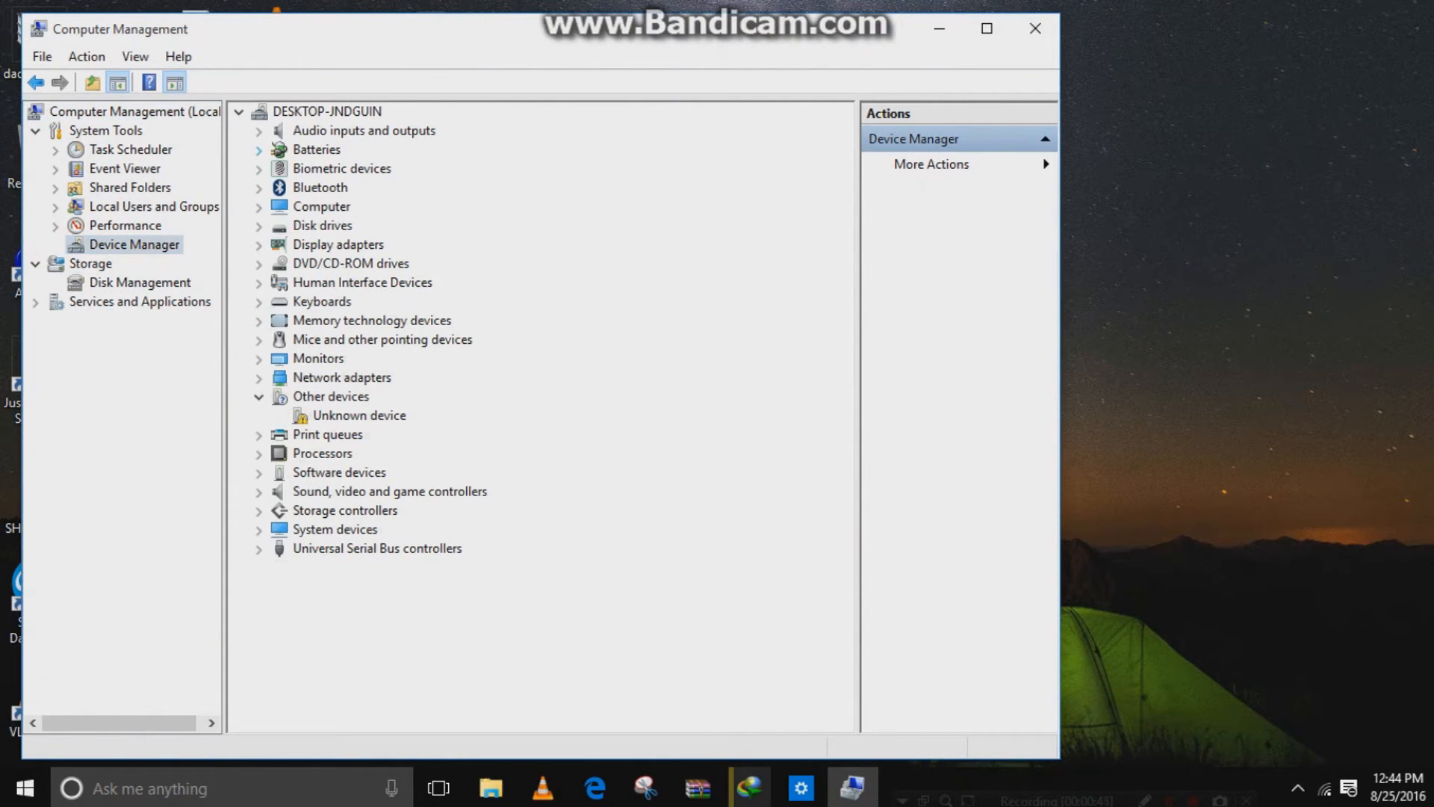
right_click(366, 167)
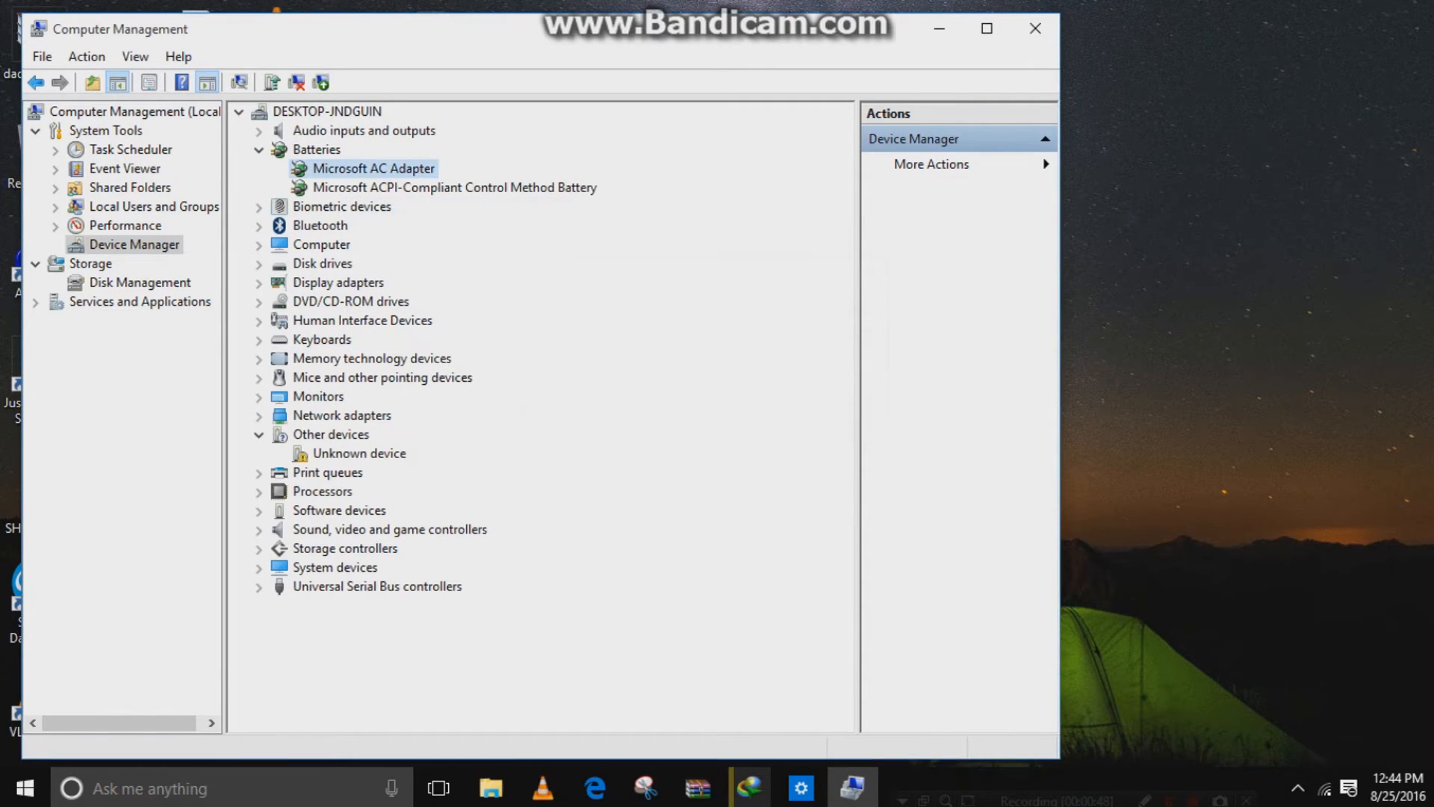
right_click(453, 187)
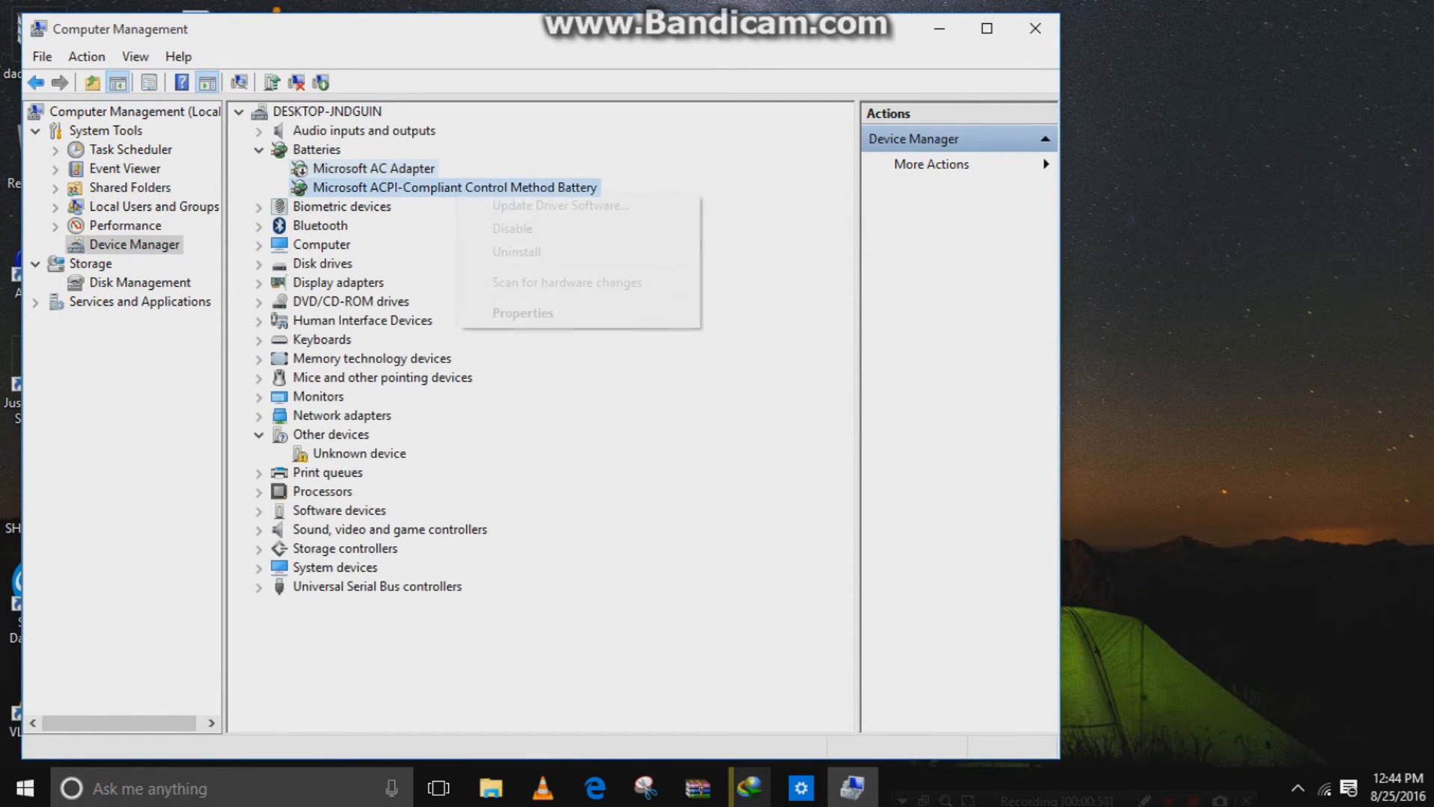
click(512, 228)
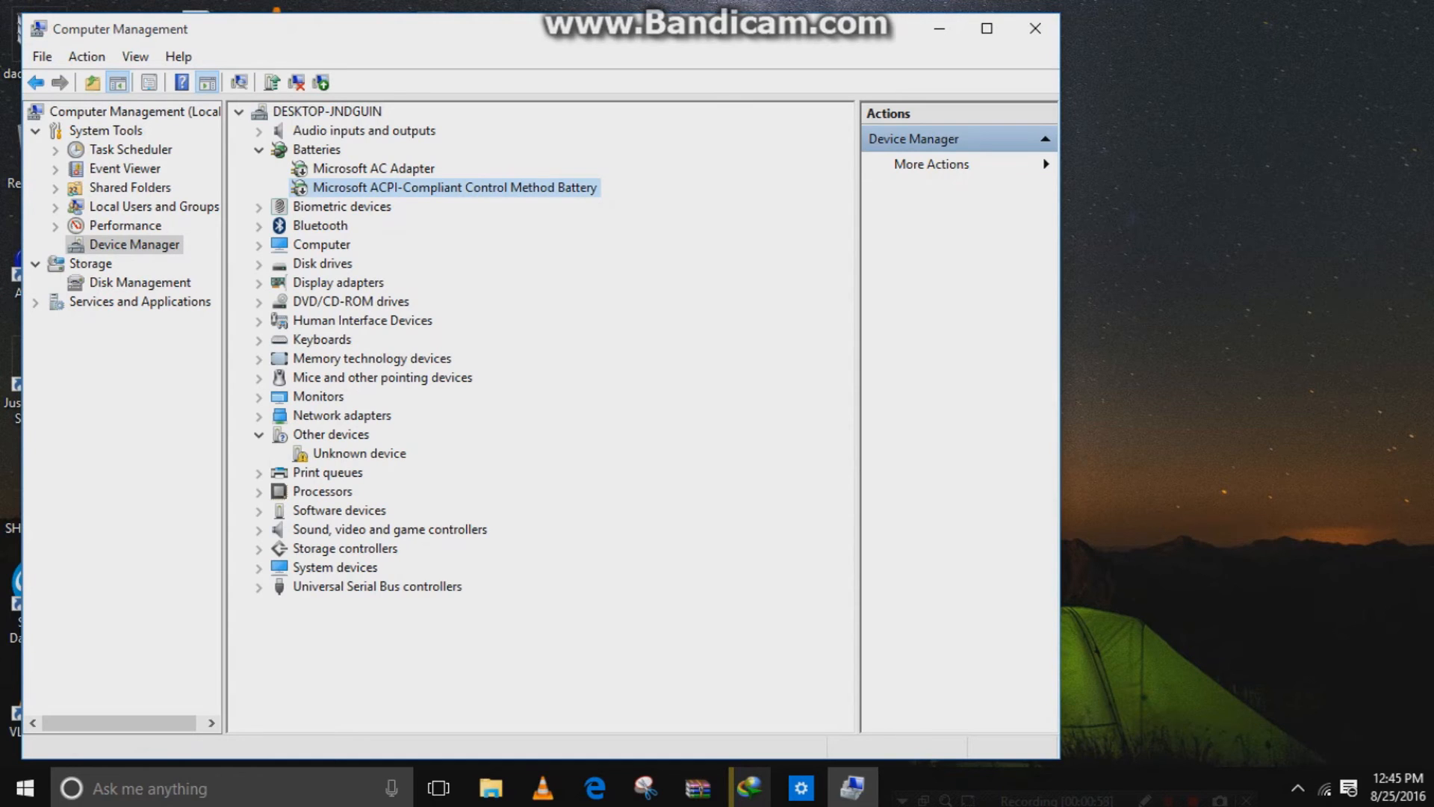
Step: With the battery now disabled, bring up its Enable option to restore it
right_click(454, 187)
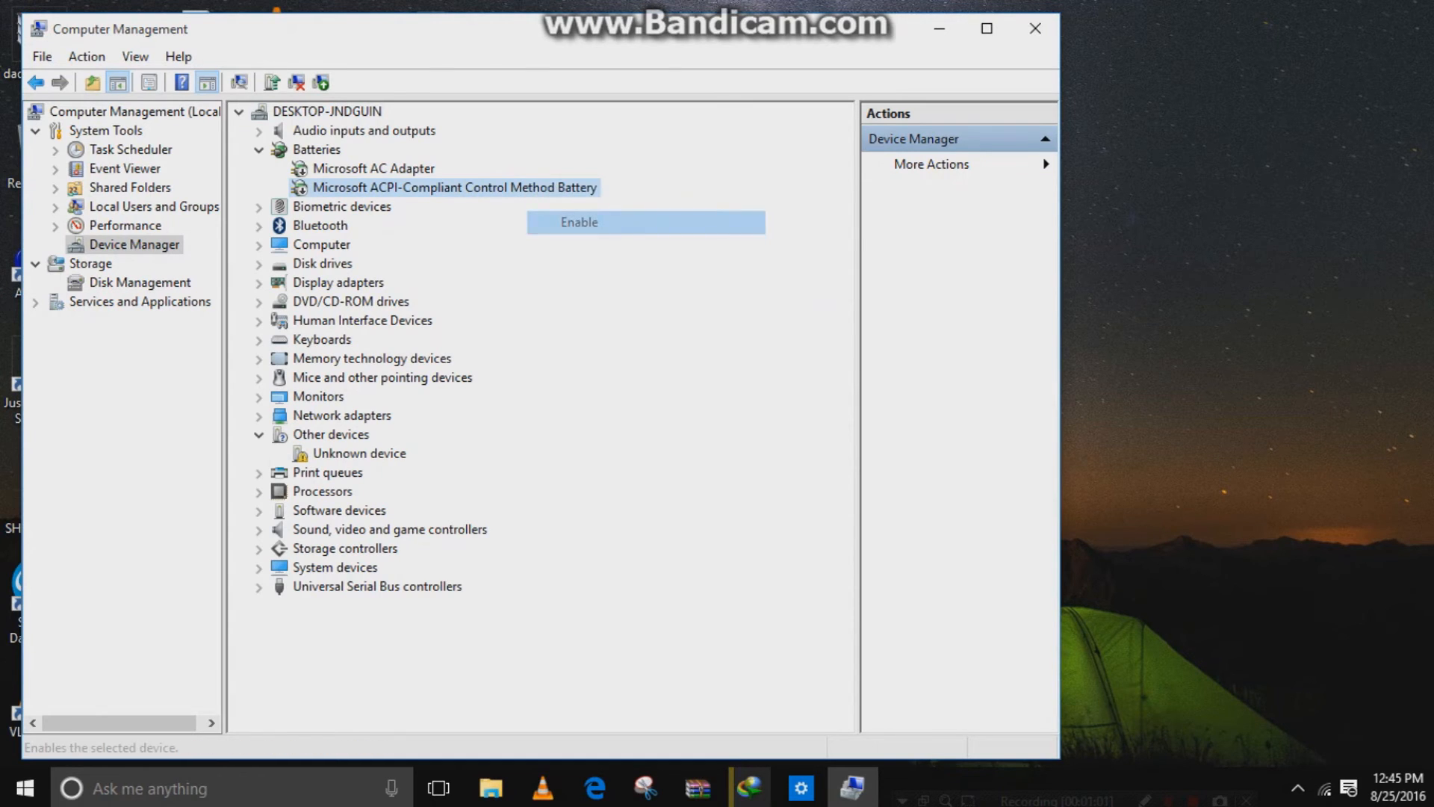